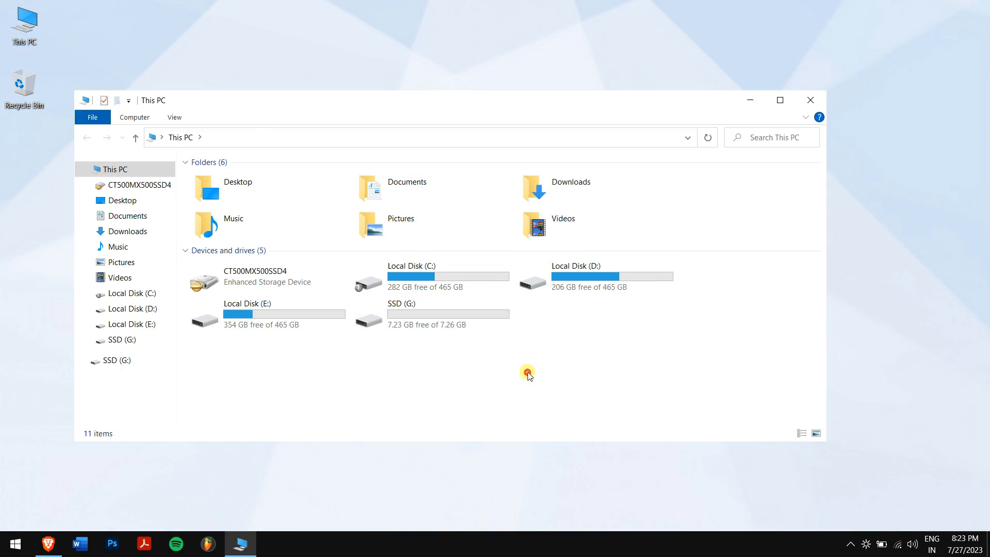
Step: Select a drive in This PC, then close the File Explorer window
click(431, 314)
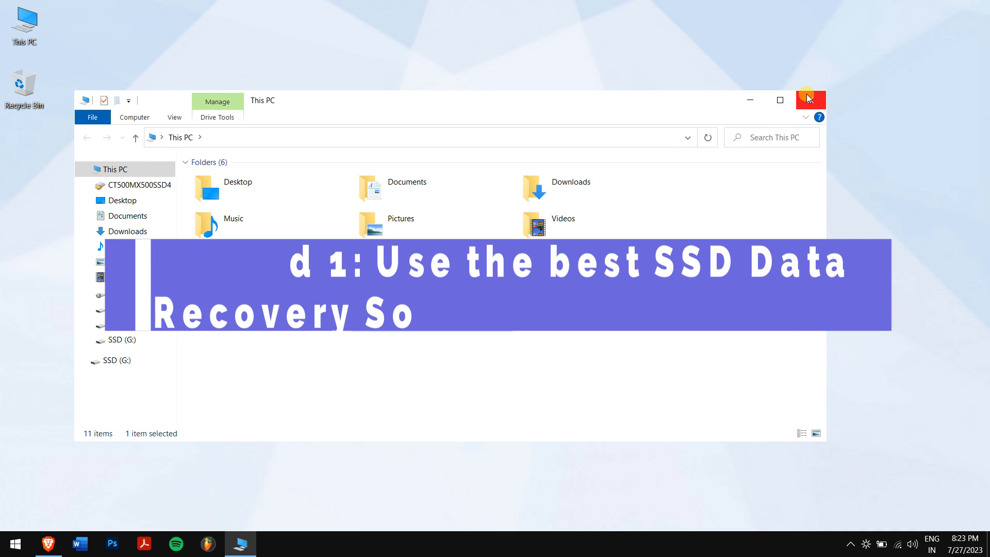
click(811, 100)
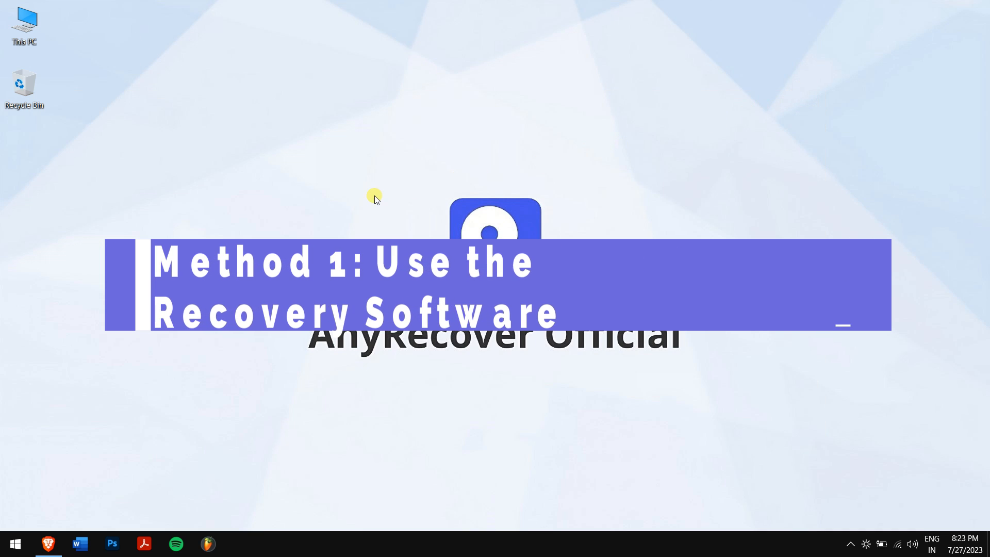
Step: Open anyrecover.com and scroll down to the PC/Hard Drive recovery section
click(48, 543)
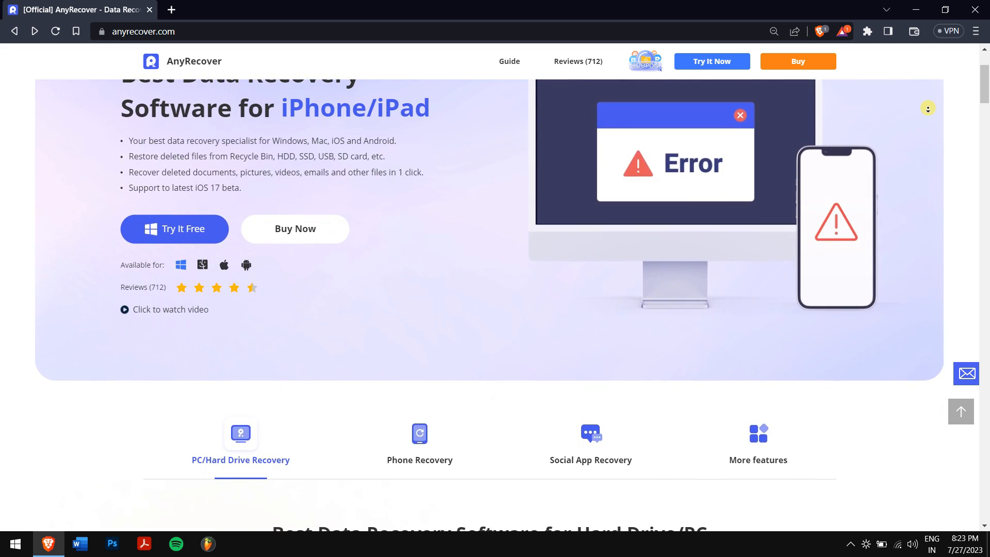
scroll(down, 3)
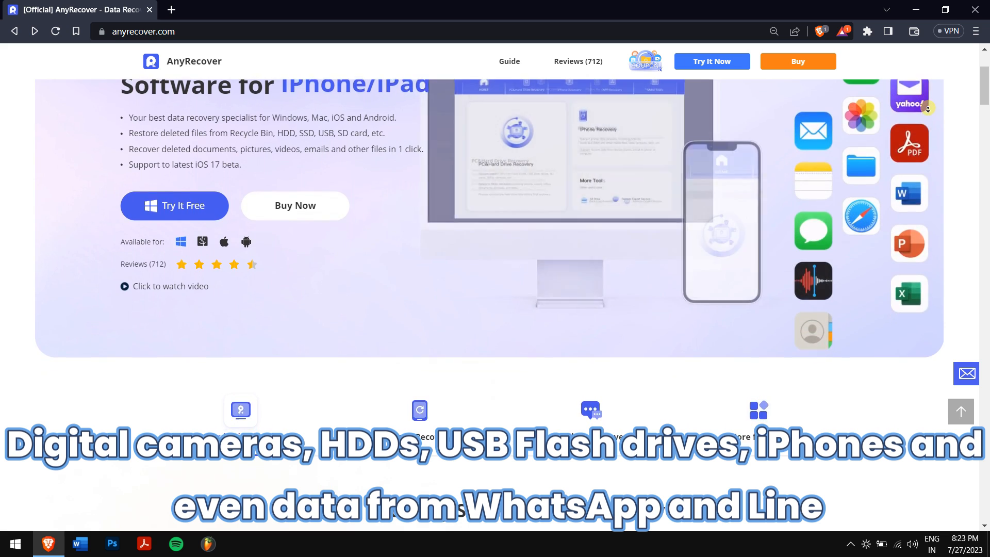
scroll(down, 3)
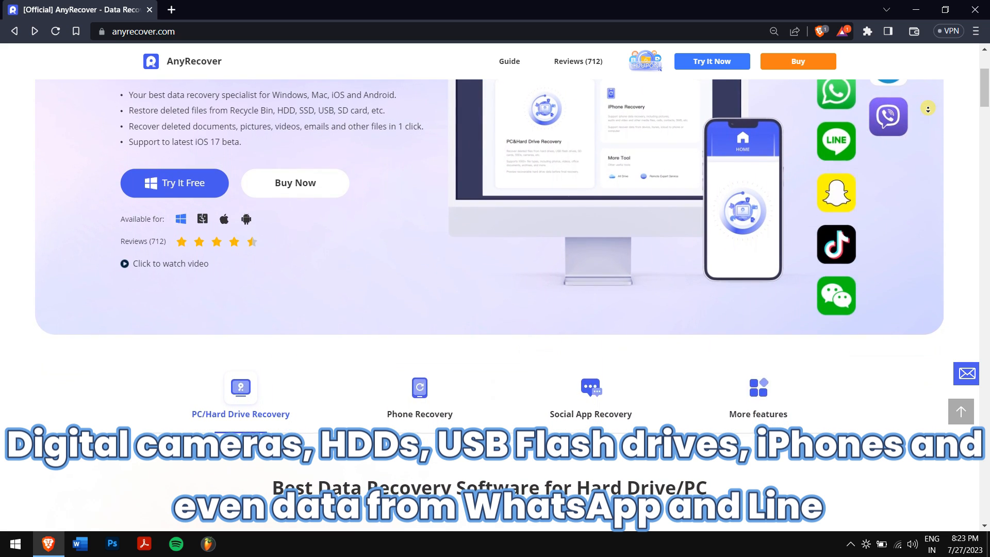
scroll(down, 3)
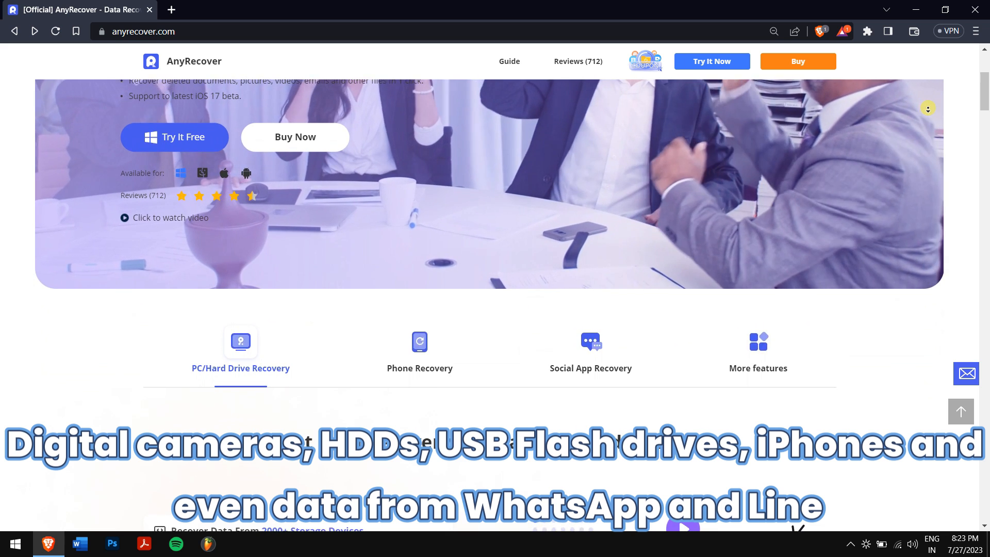
scroll(down, 3)
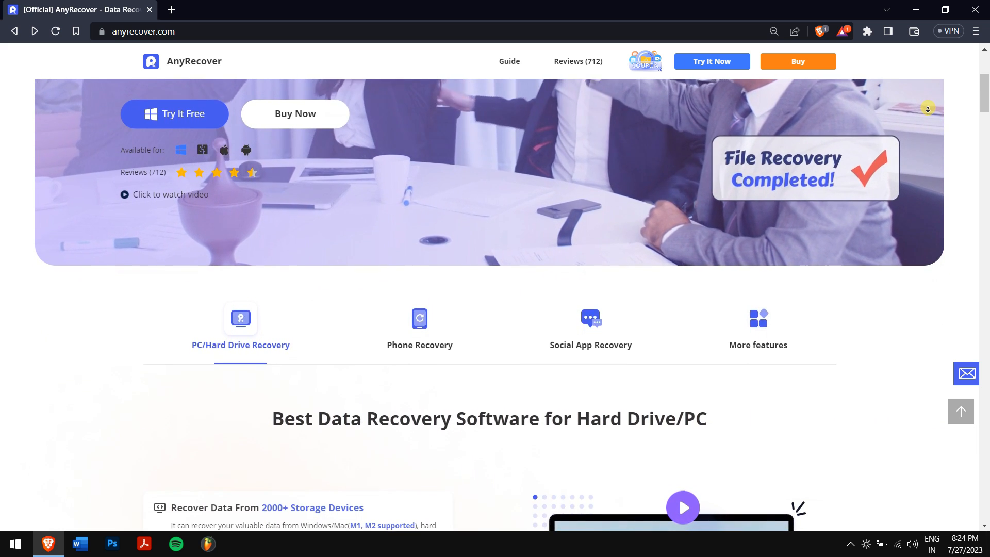
scroll(down, 3)
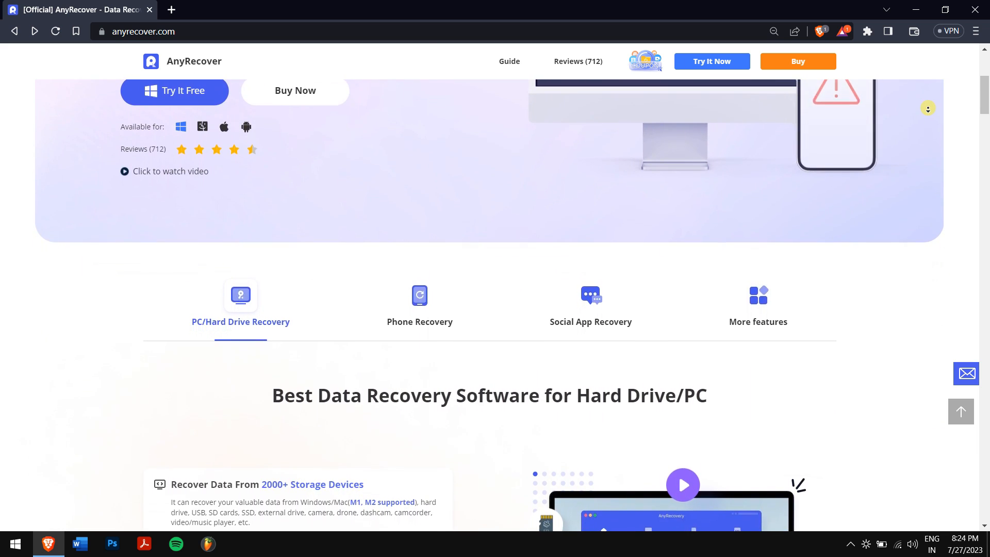
scroll(down, 3)
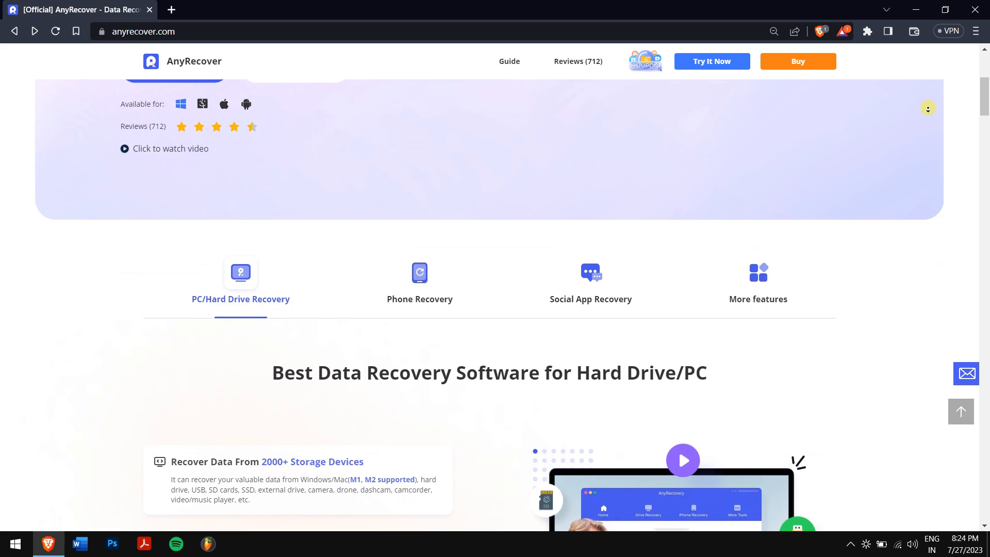
scroll(down, 3)
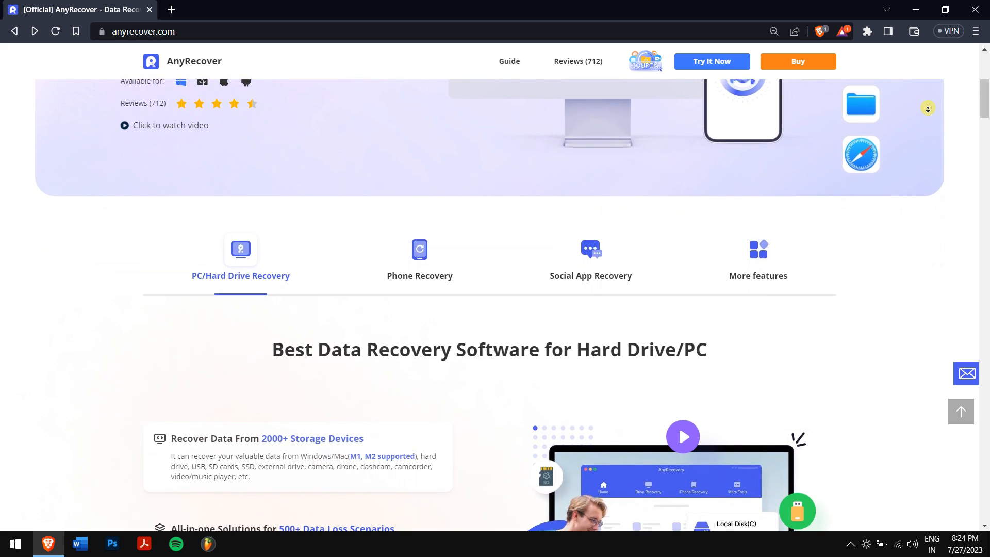
scroll(down, 3)
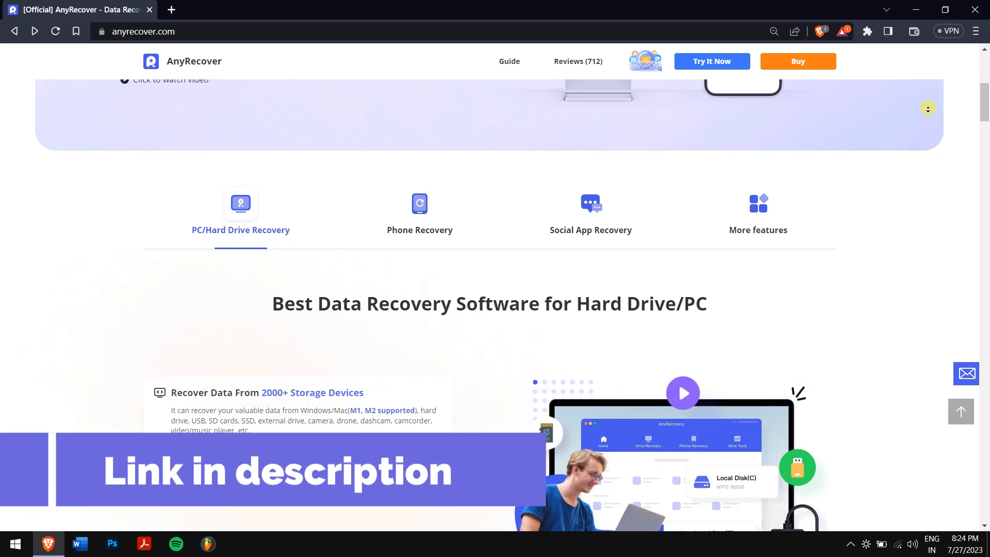
scroll(down, 3)
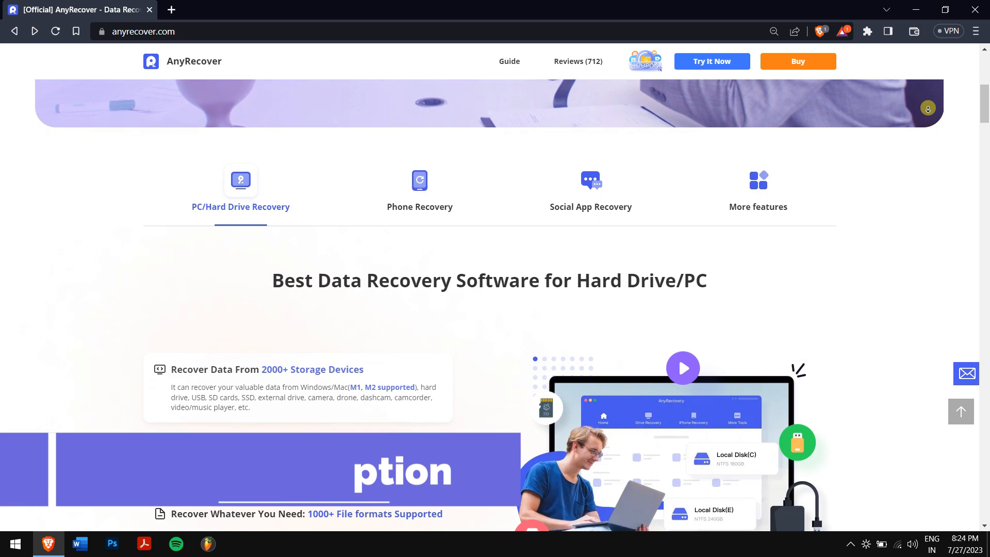
scroll(down, 3)
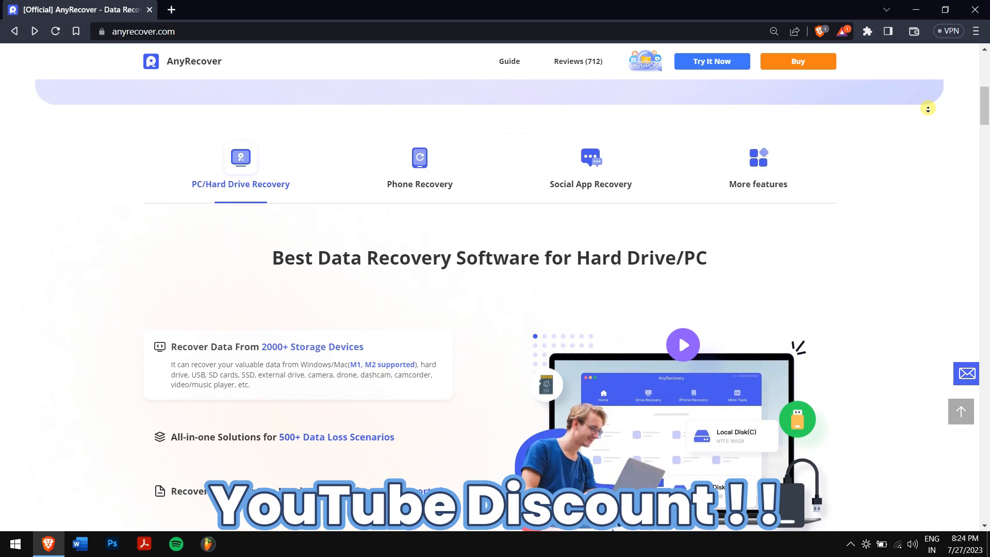
scroll(down, 3)
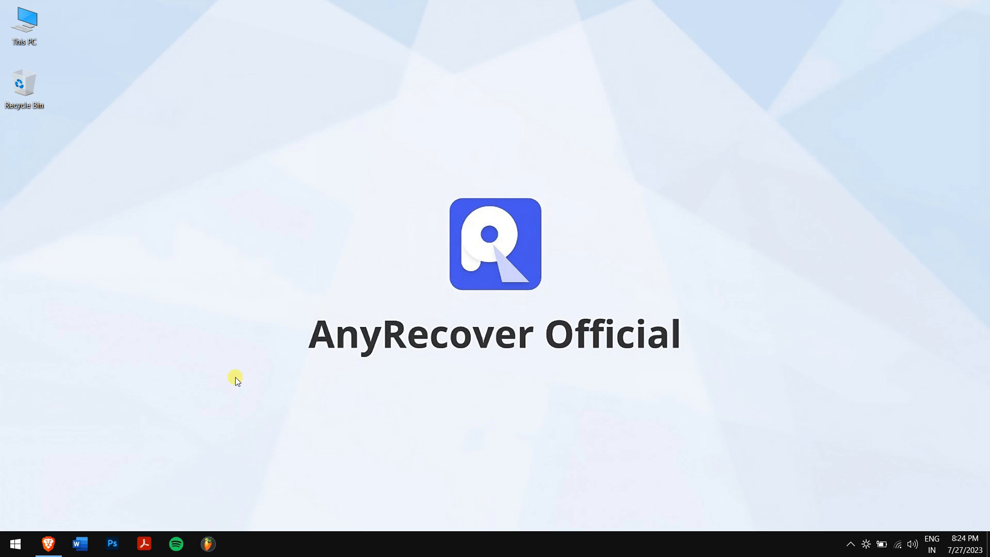
Step: Launch AnyRecover, choose PC&Hard Drive Recovery, and scan SSD (G)
text(any)
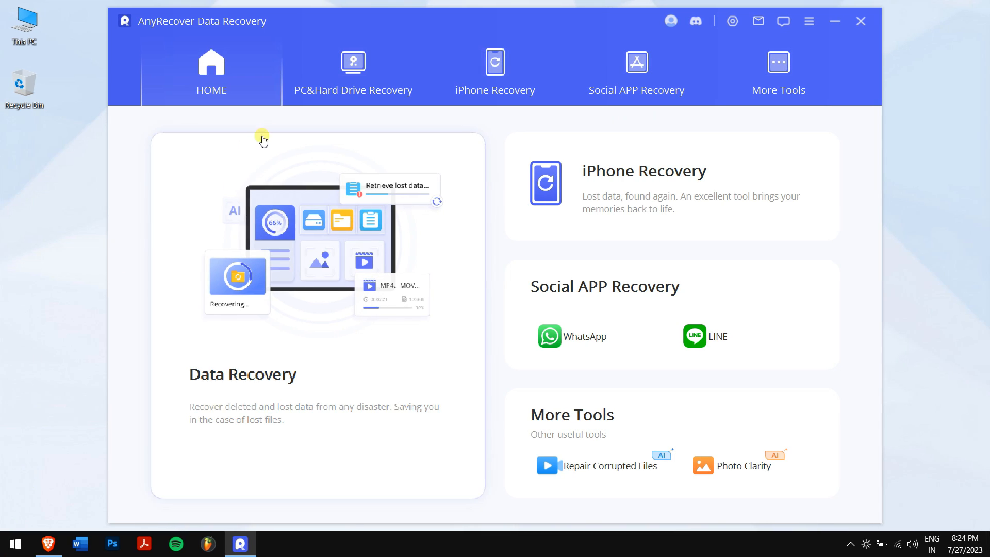
click(352, 73)
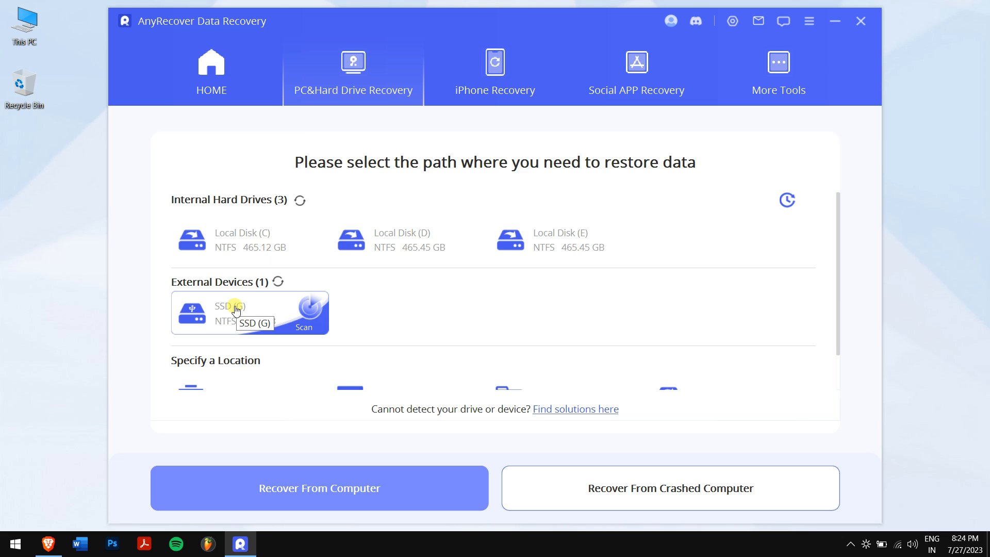
click(304, 313)
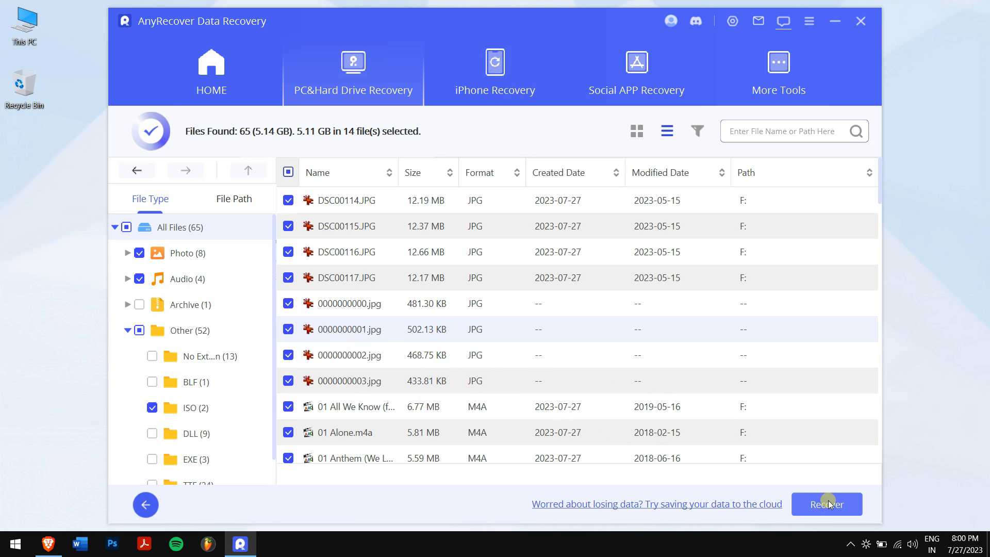
Step: Recover the 14 selected files to the Desktop as the save location
click(827, 504)
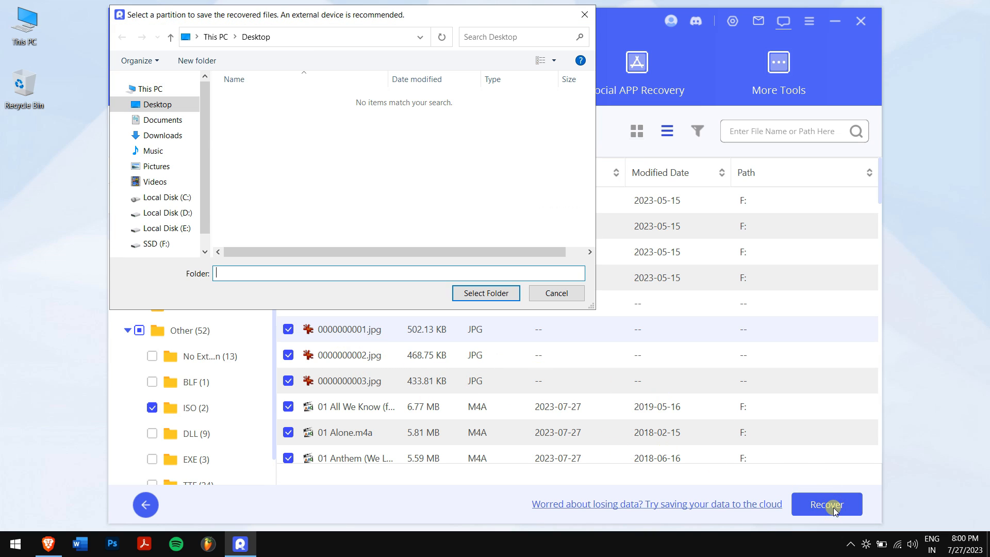
click(156, 104)
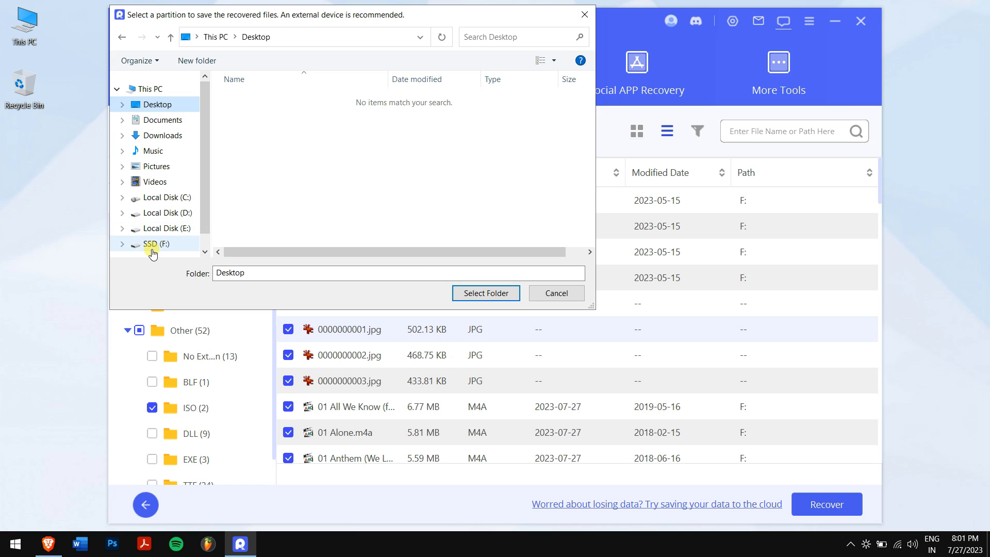
click(157, 244)
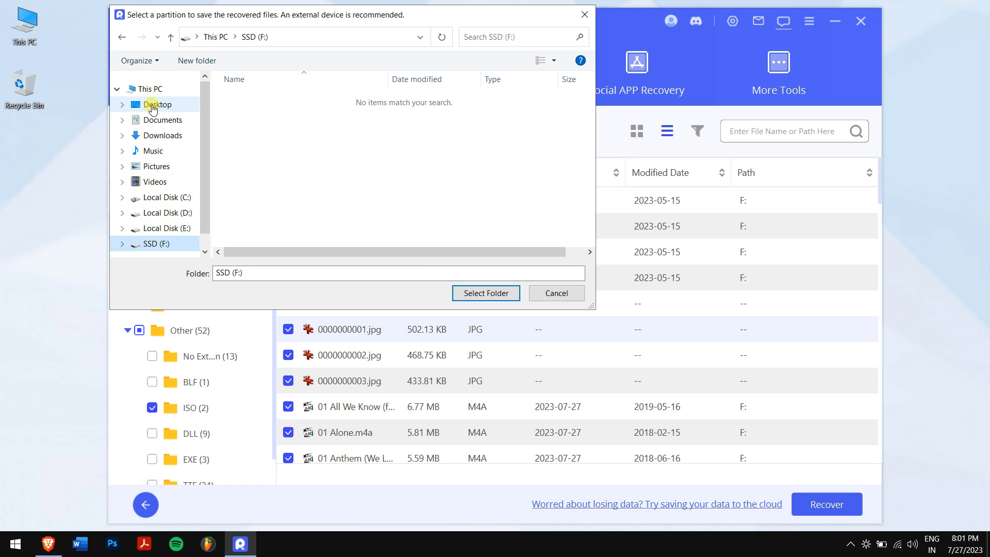
click(157, 104)
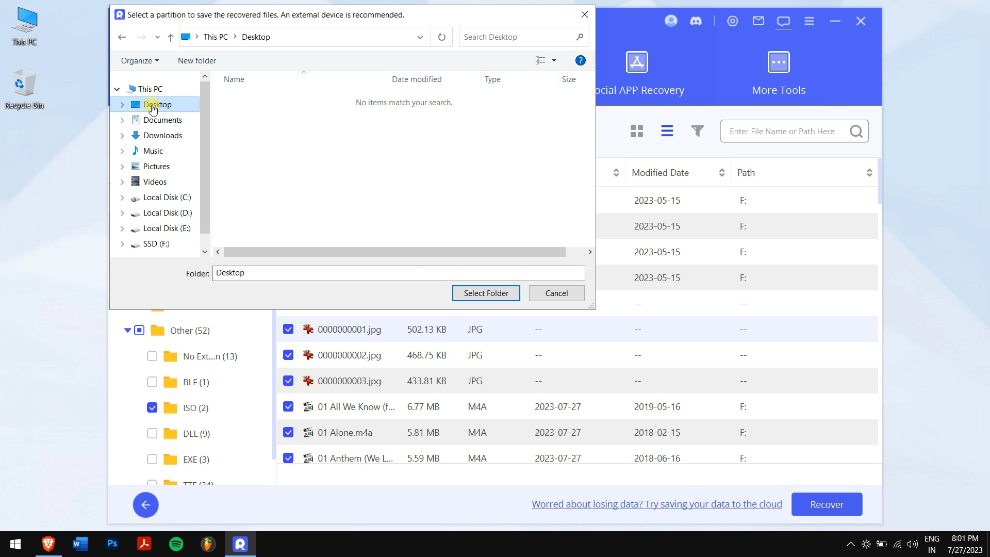
click(485, 293)
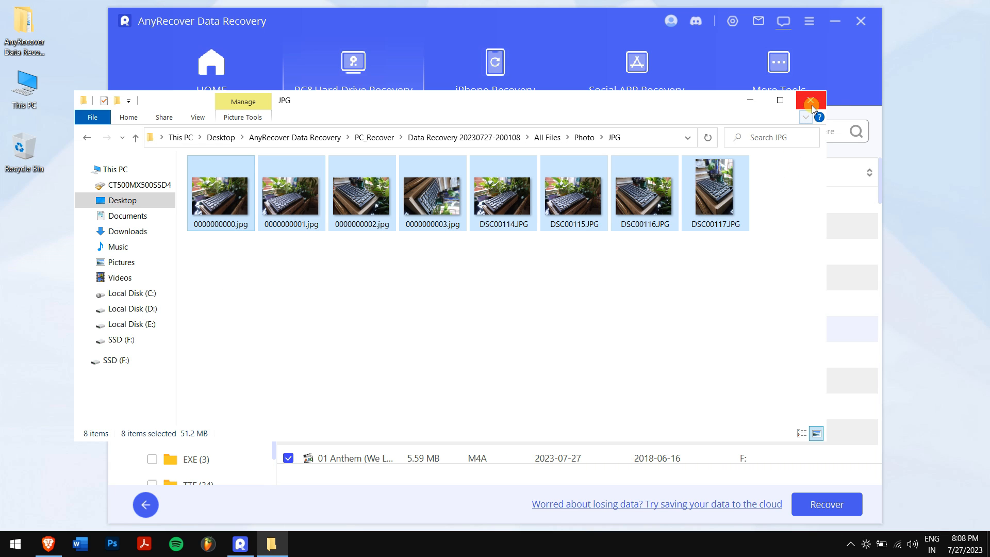
Step: Close the File Explorer folder showing the recovered JPG photos
click(811, 101)
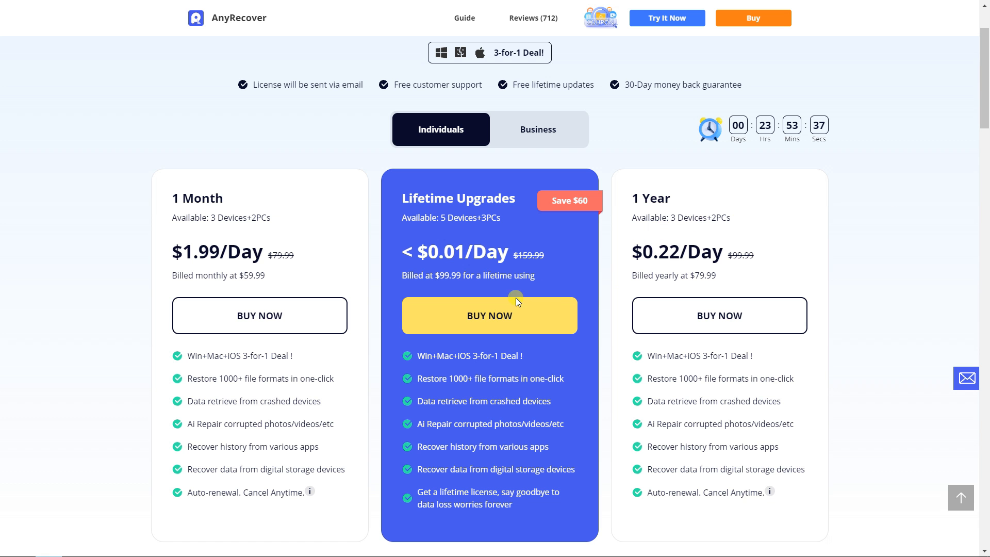
Step: Buy the Lifetime Upgrades plan and apply coupon ARYT0110 for 89.99 USD
click(489, 315)
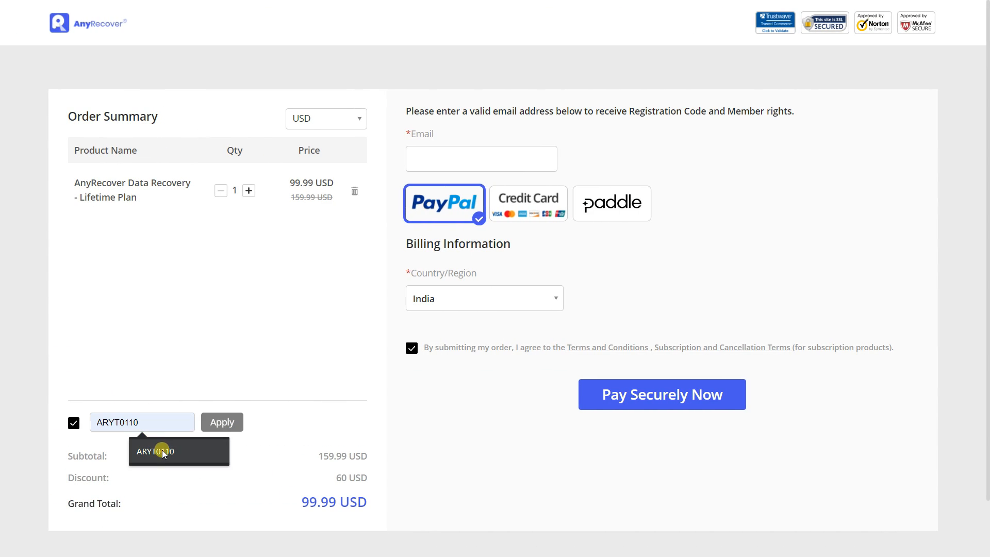
click(221, 422)
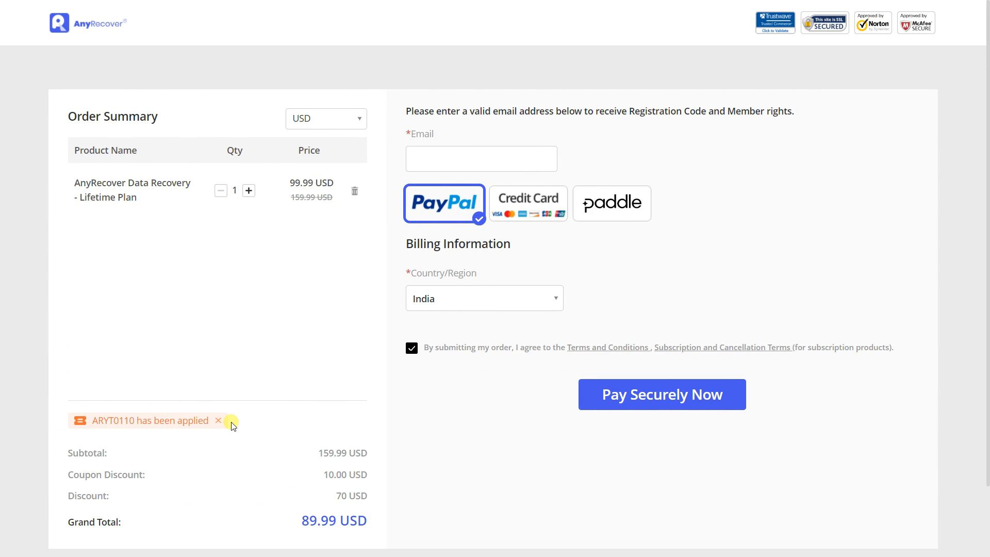
drag(233, 423, 376, 495)
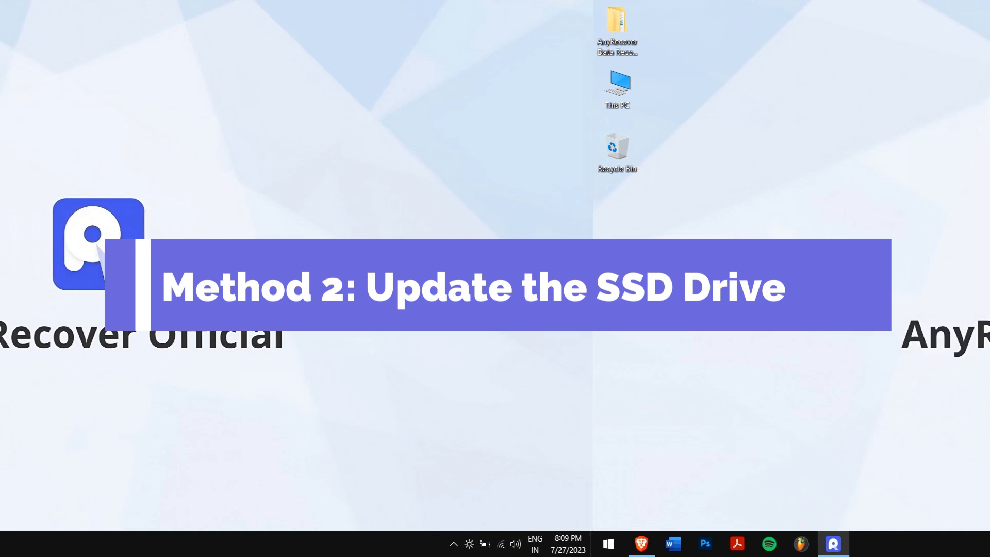
Step: Open Device Manager and bring up actions for the SanDisk Cruzer Blade under Disk drives
click(607, 543)
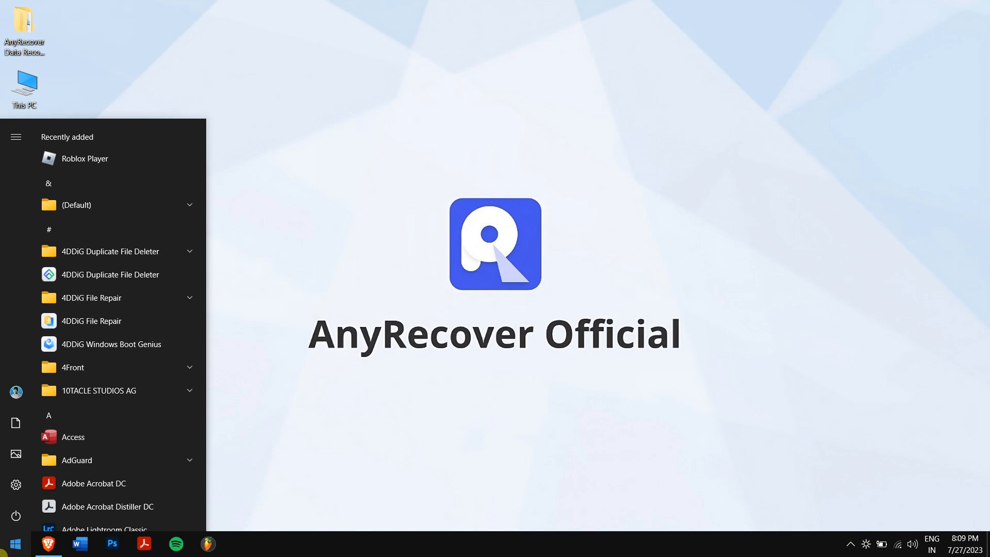
click(13, 543)
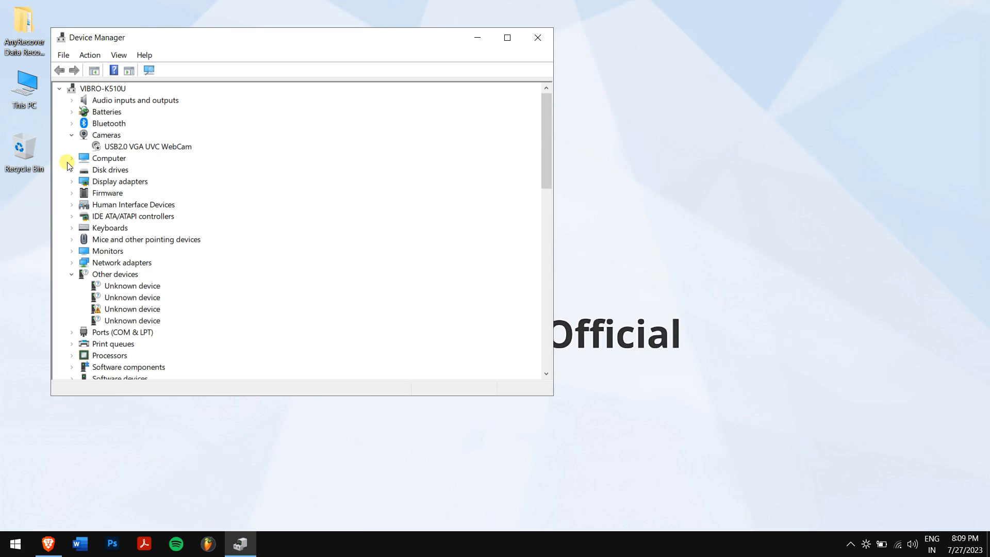
click(71, 169)
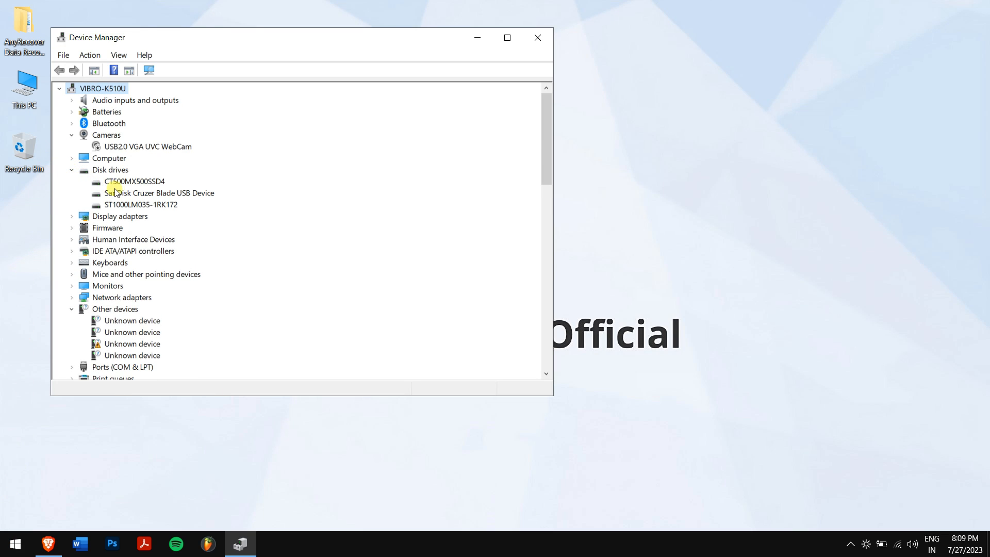
right_click(161, 192)
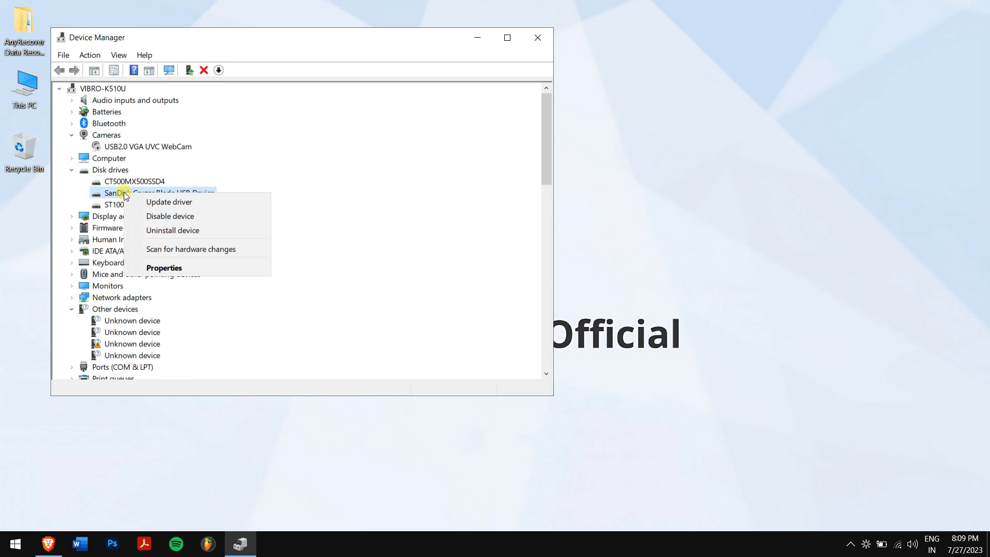
Step: Search automatically for the SanDisk driver, dismiss the best-driver result, and close Device Manager
click(169, 203)
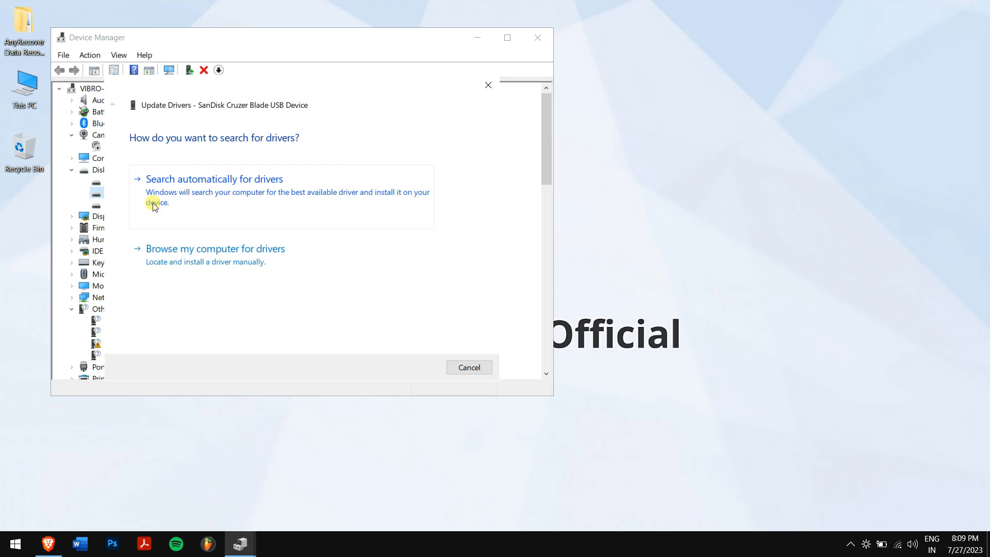
click(214, 179)
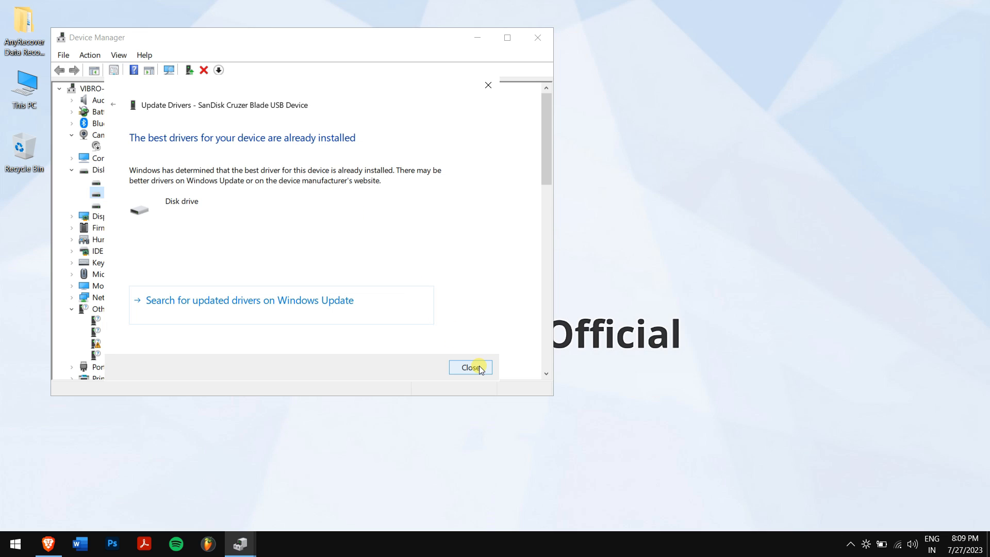
click(470, 368)
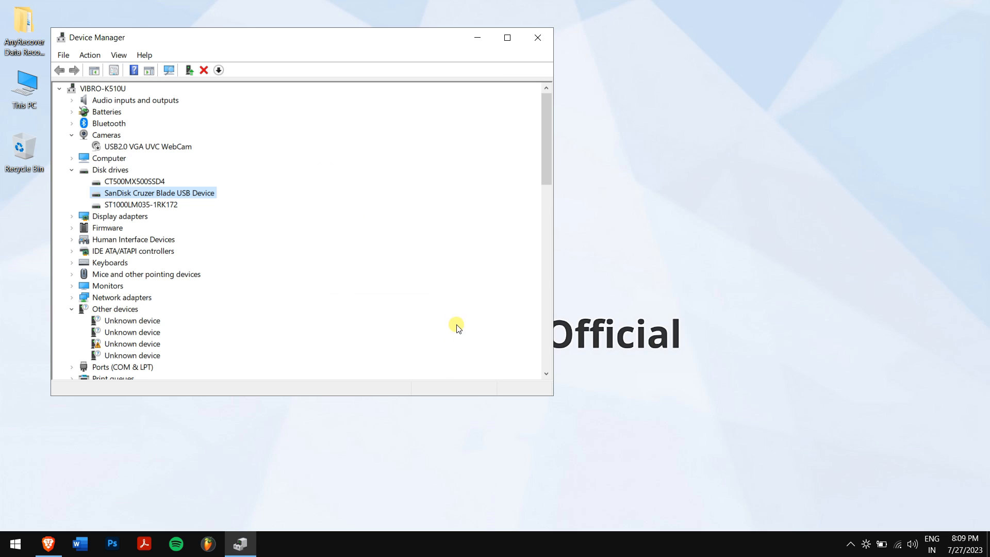
click(537, 37)
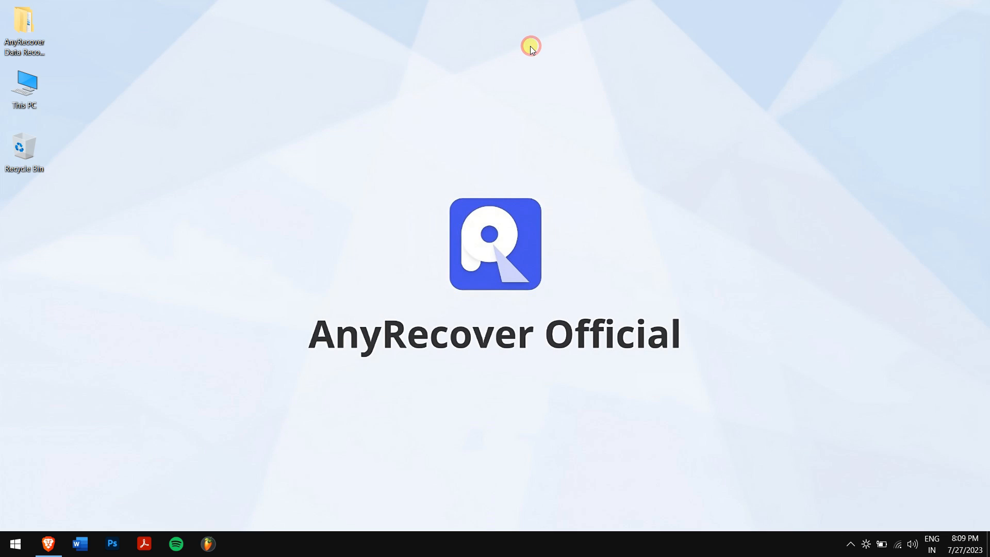
click(48, 544)
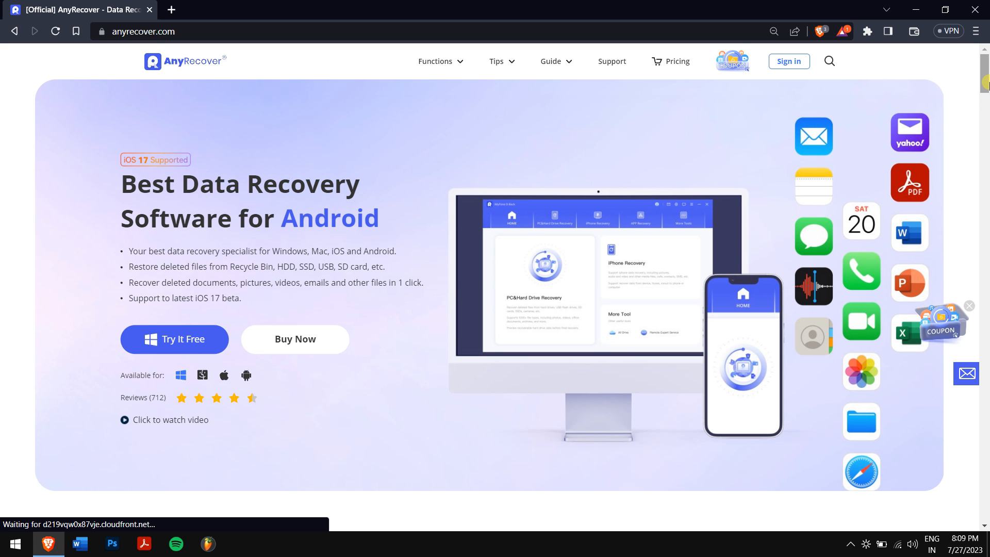
scroll(down, 3)
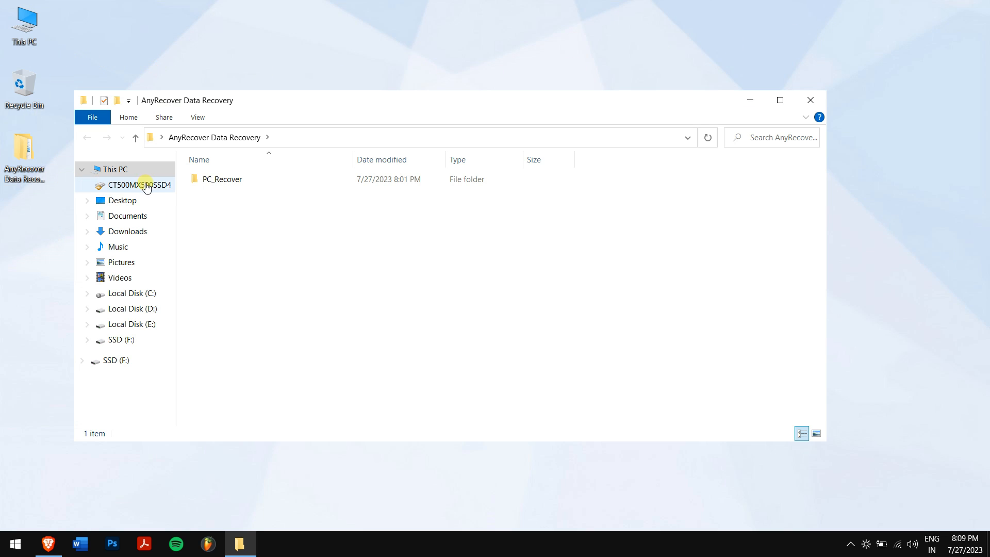
double_click(225, 179)
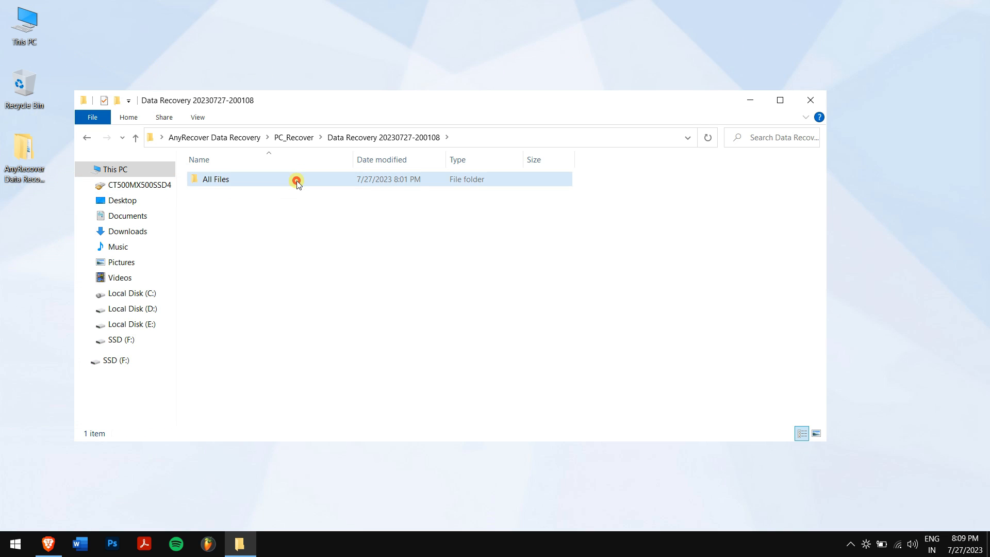